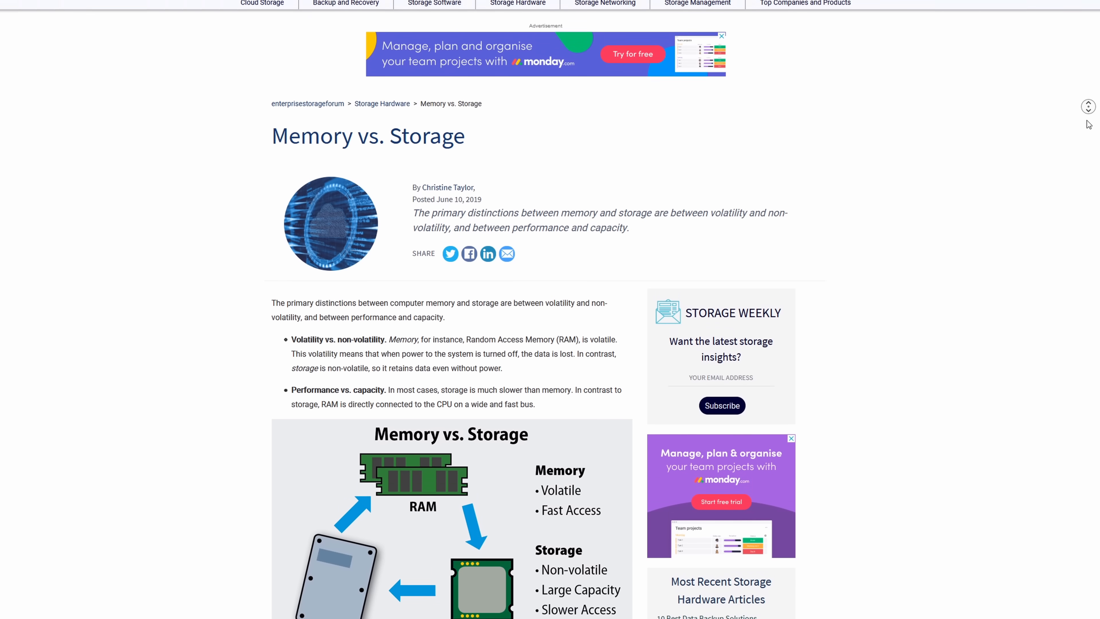
scroll(down, 3)
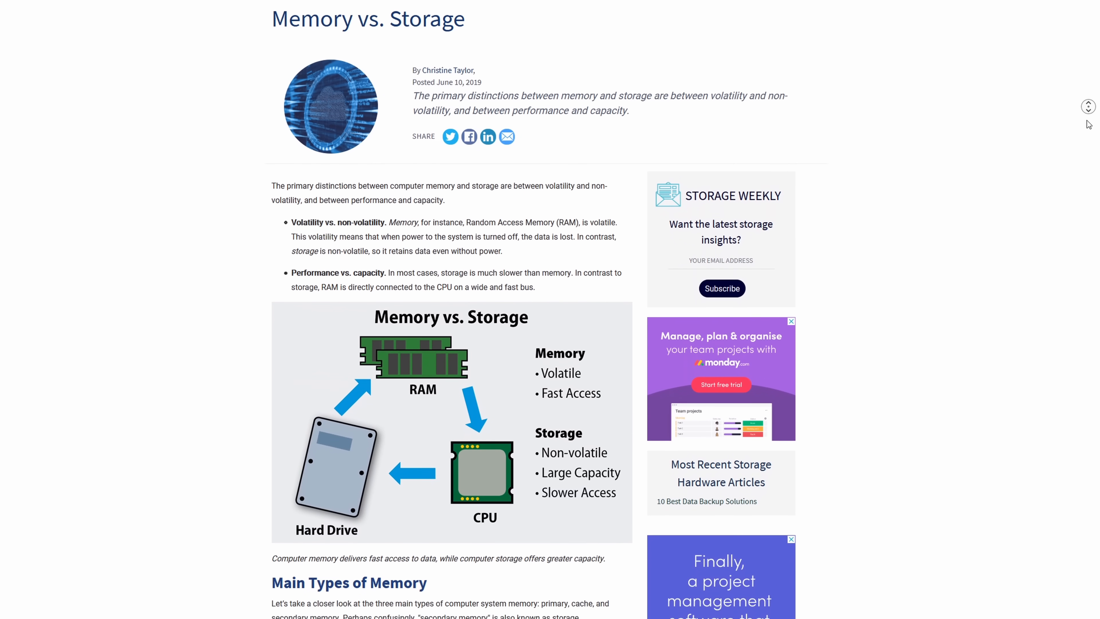
scroll(down, 3)
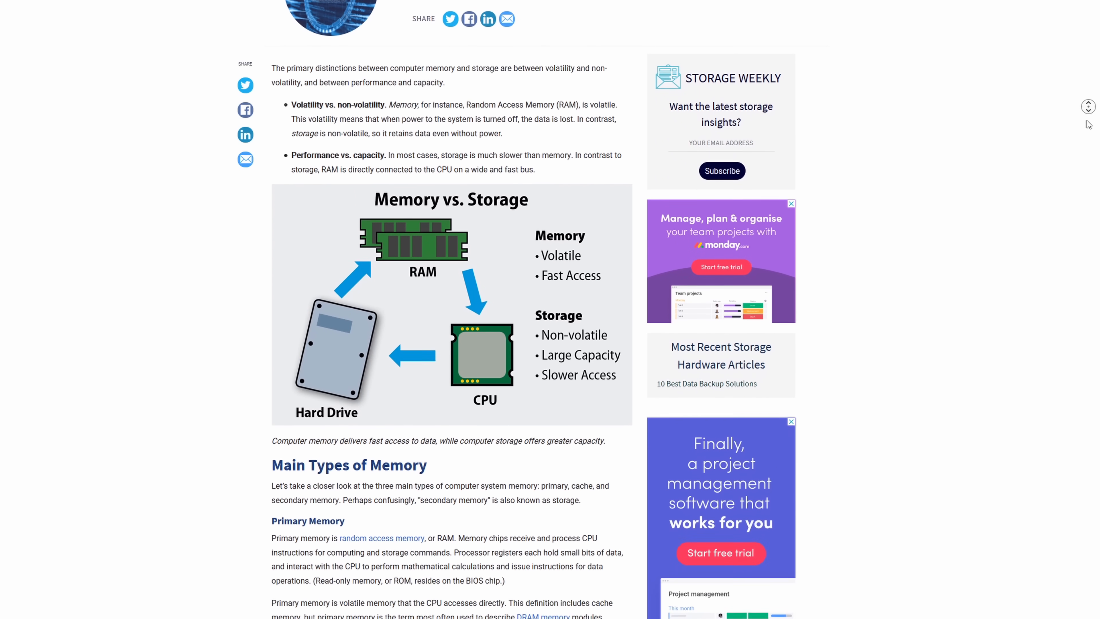
scroll(down, 3)
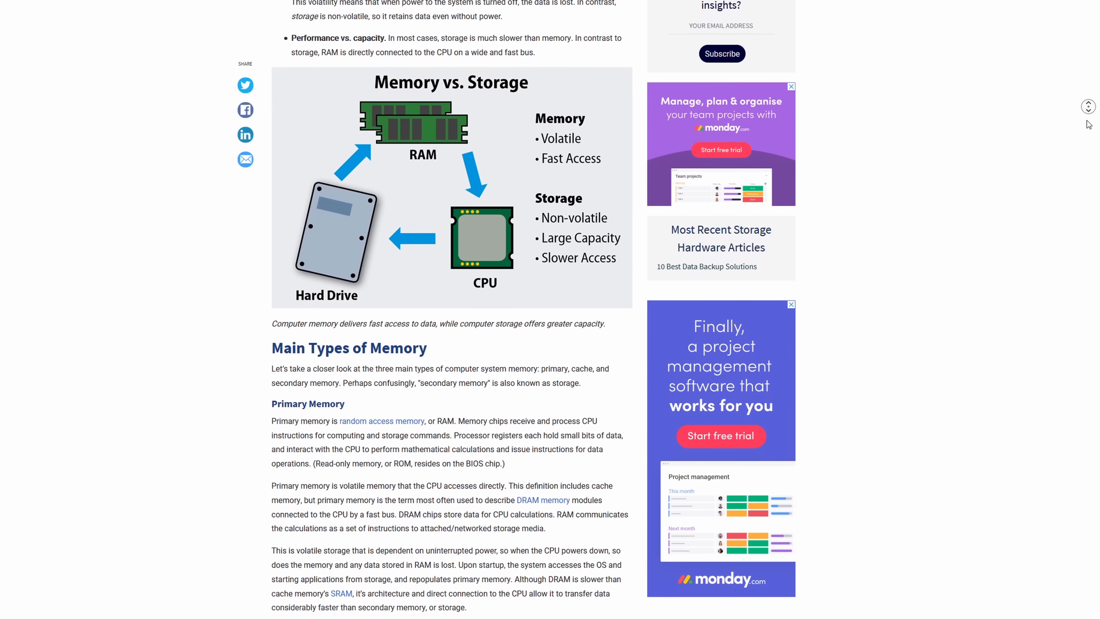